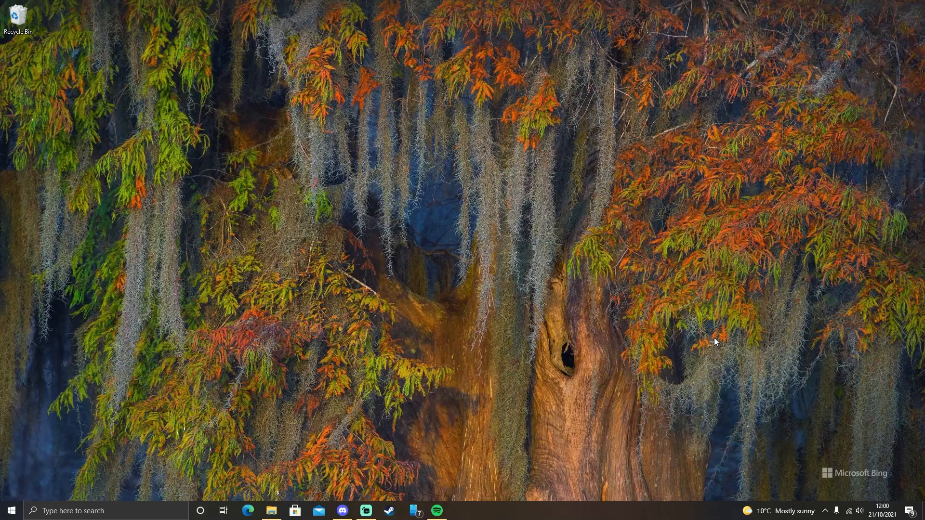
# Bring up the game's install folder full screen and go into SeasonData.
pyautogui.click(271, 511)
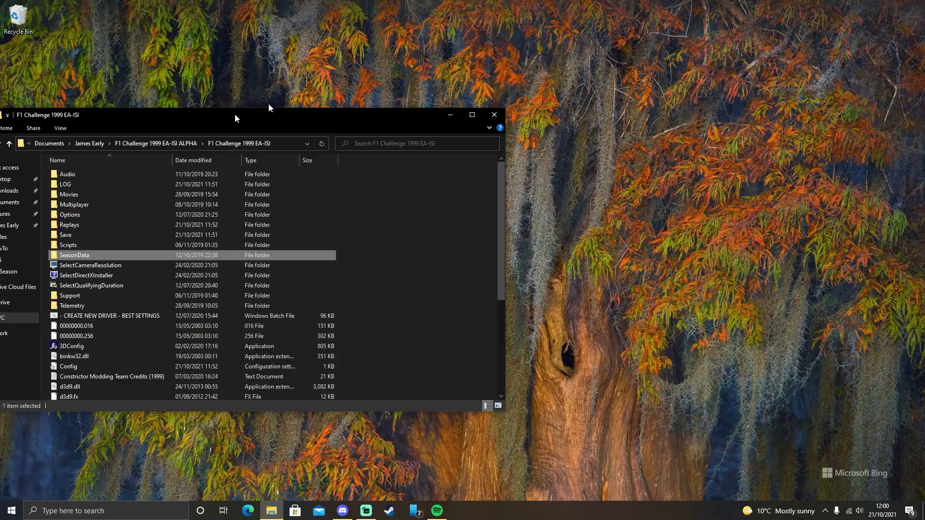
pyautogui.click(471, 115)
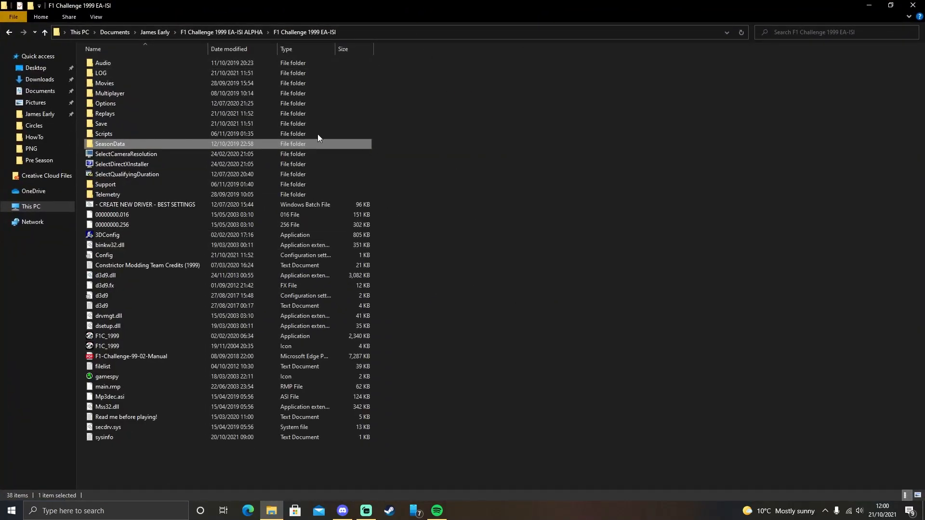
pyautogui.moveTo(117, 146)
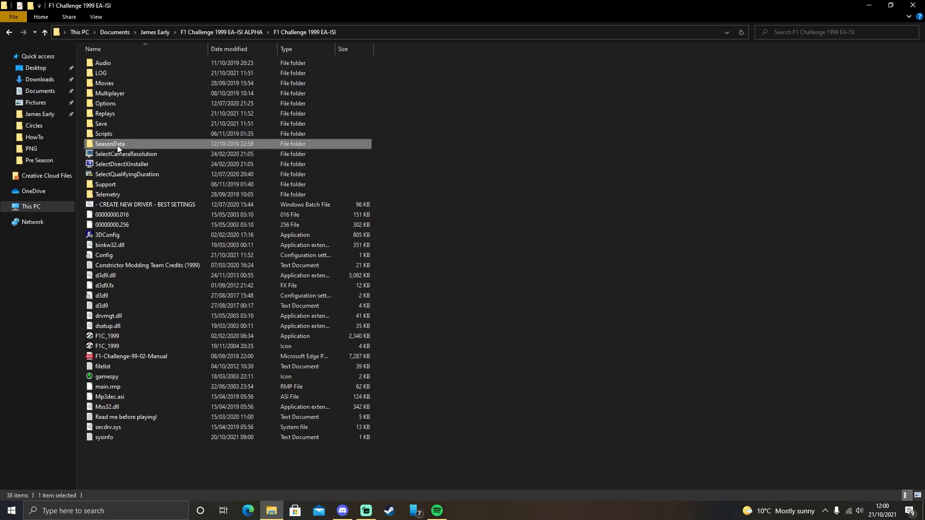
pyautogui.doubleClick(110, 143)
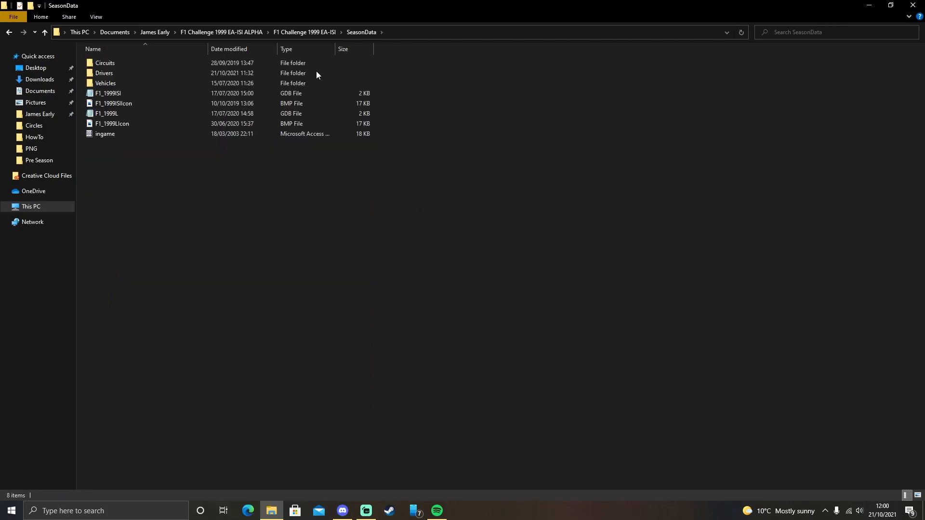
pyautogui.click(112, 93)
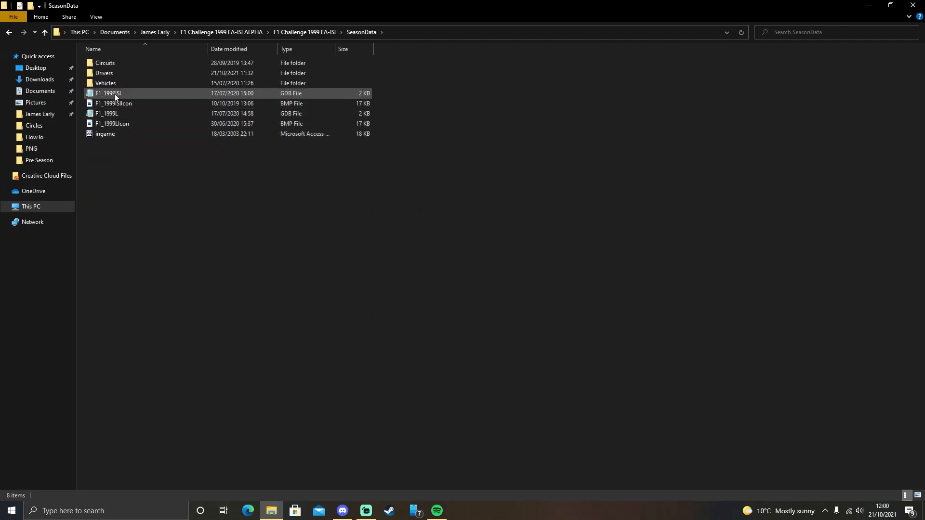
# Enter the Drivers folder and select the MSchumacher driver file.
pyautogui.doubleClick(104, 74)
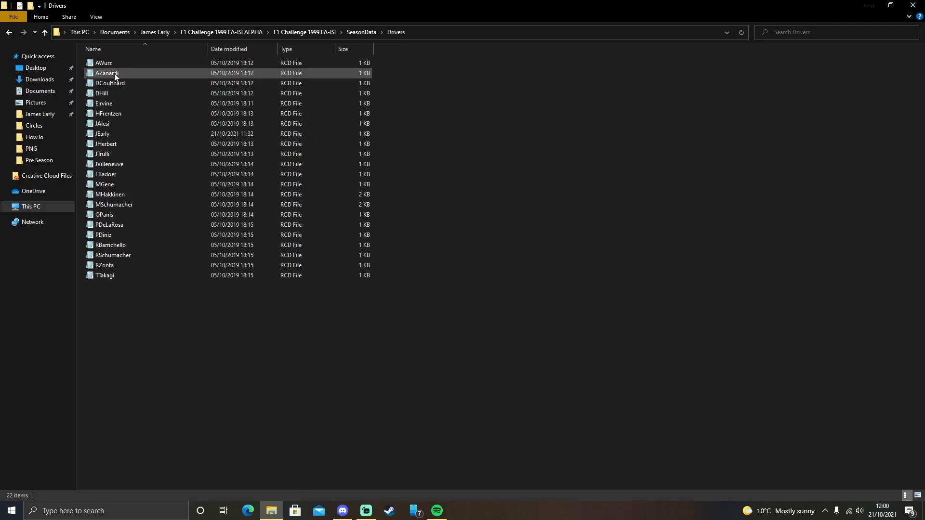
pyautogui.click(114, 204)
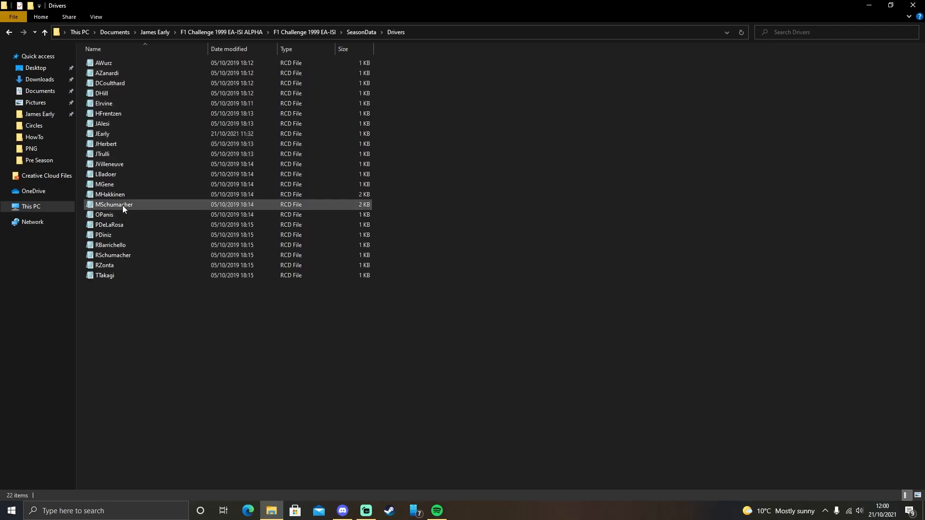
pyautogui.moveTo(123, 206)
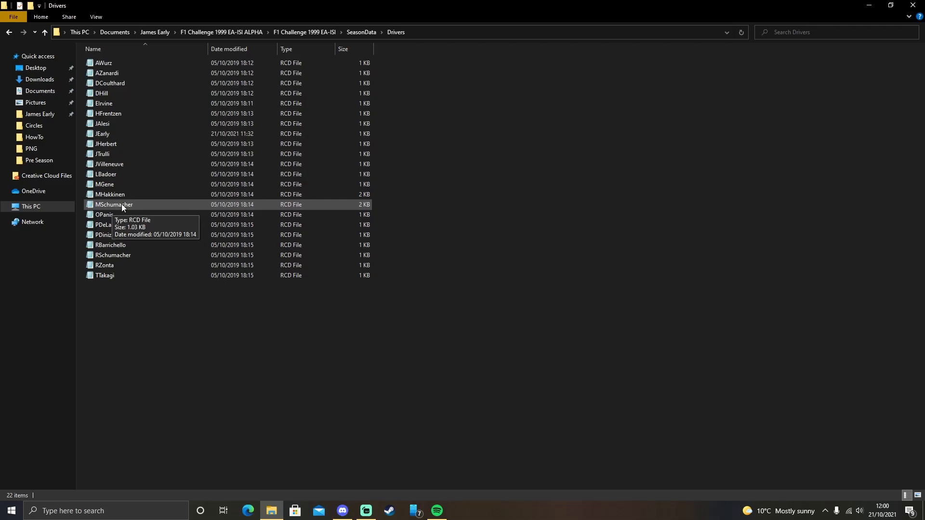
pyautogui.click(114, 204)
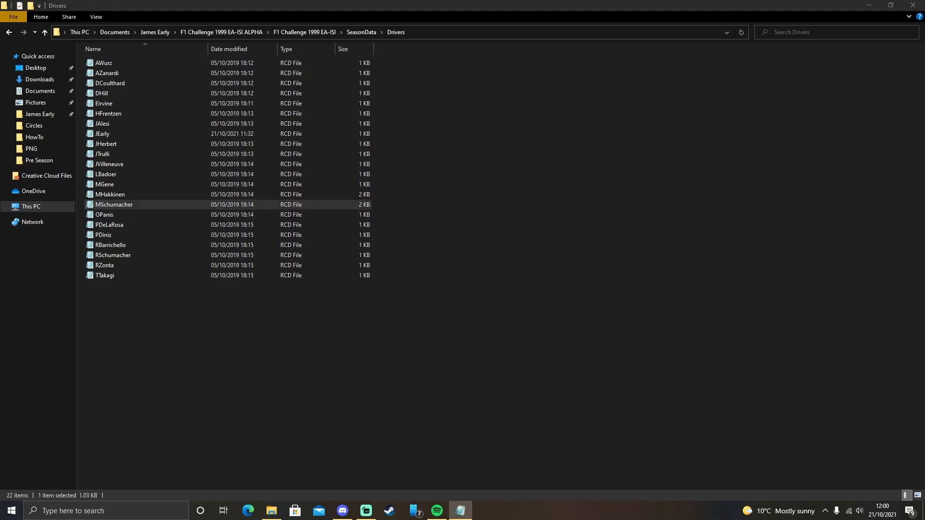
# Load MSchumacher.rcd in Notepad and review the stat lines from StartsWet to Recovery.
pyautogui.doubleClick(114, 204)
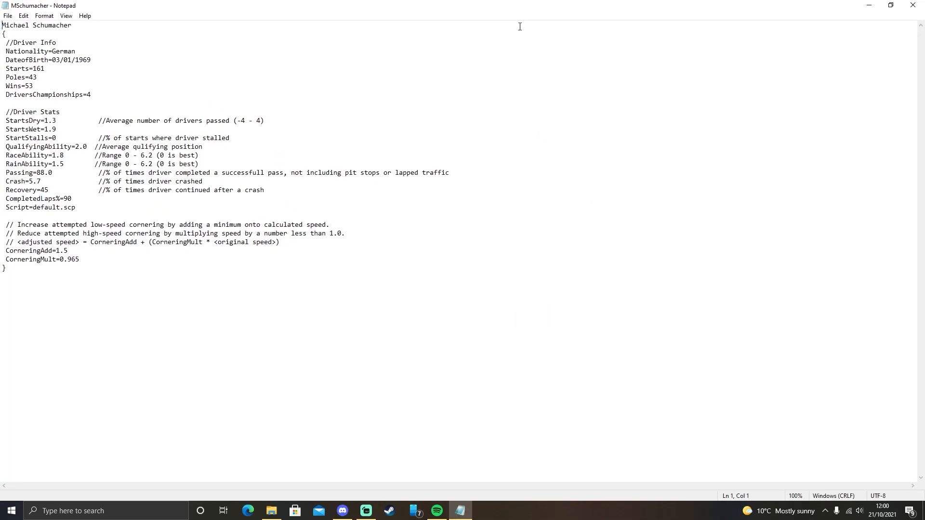
pyautogui.moveTo(208, 178)
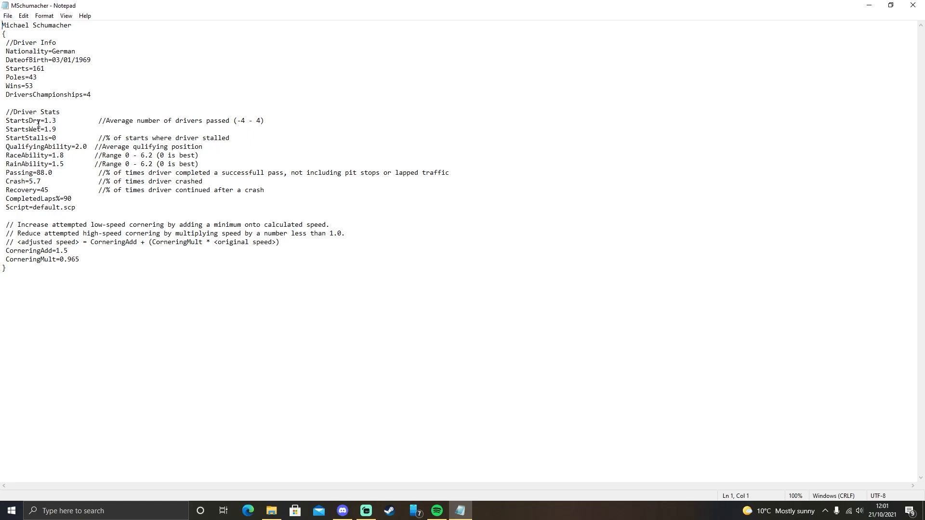
pyautogui.moveTo(38, 137)
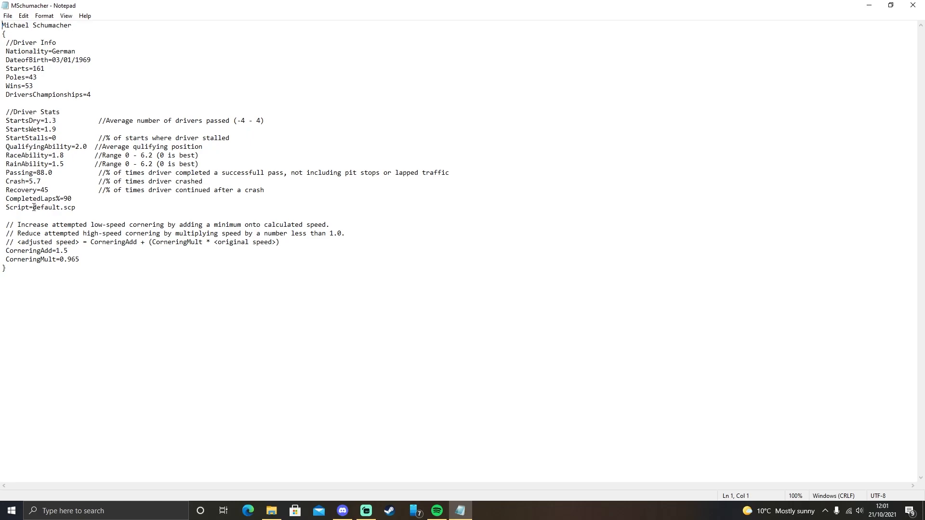
pyautogui.click(36, 207)
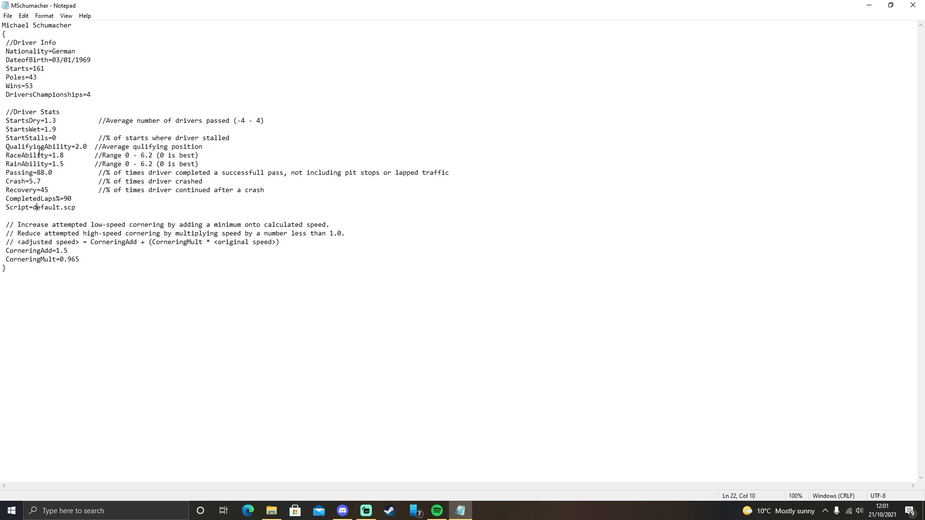
pyautogui.moveTo(35, 125); pyautogui.dragTo(47, 190)
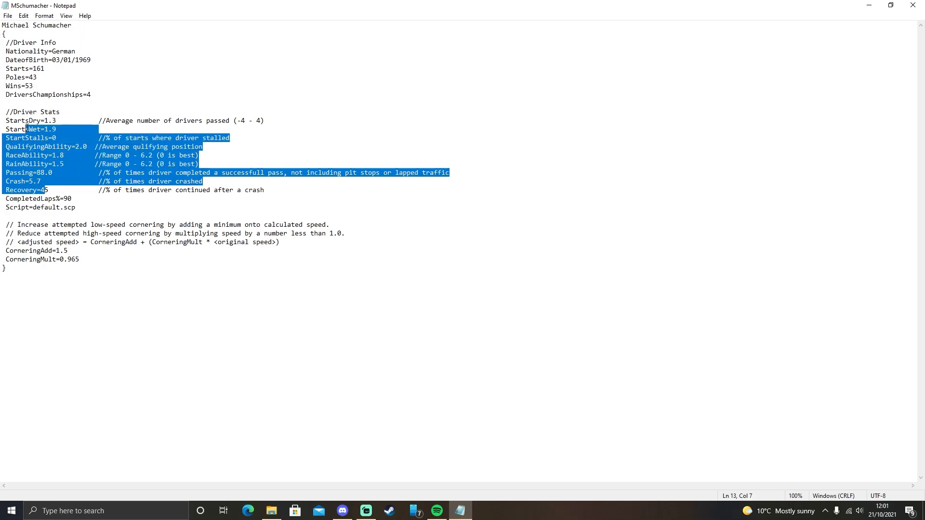
pyautogui.click(122, 120)
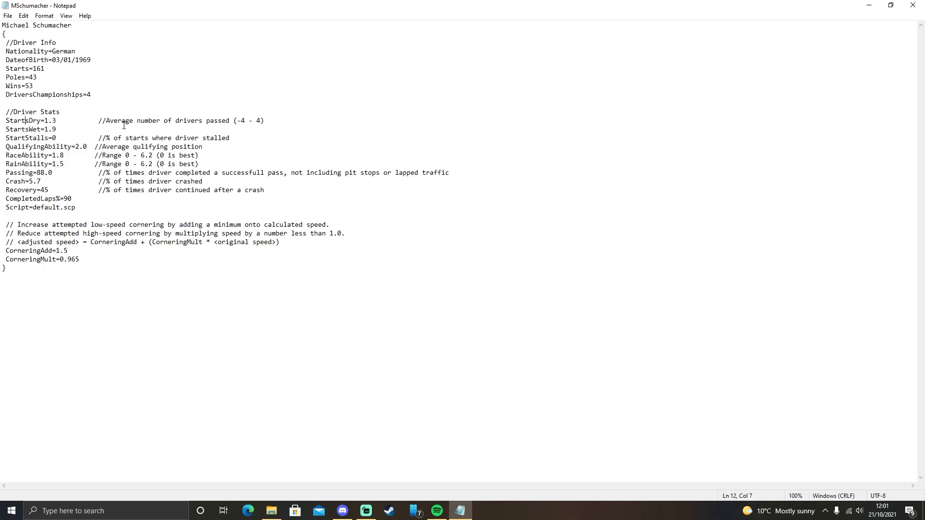
pyautogui.moveTo(206, 124)
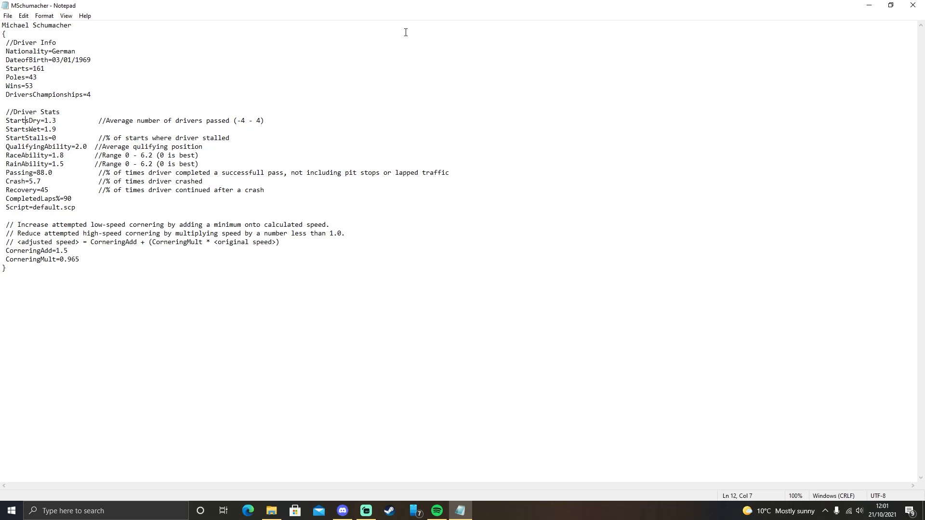
pyautogui.moveTo(227, 62)
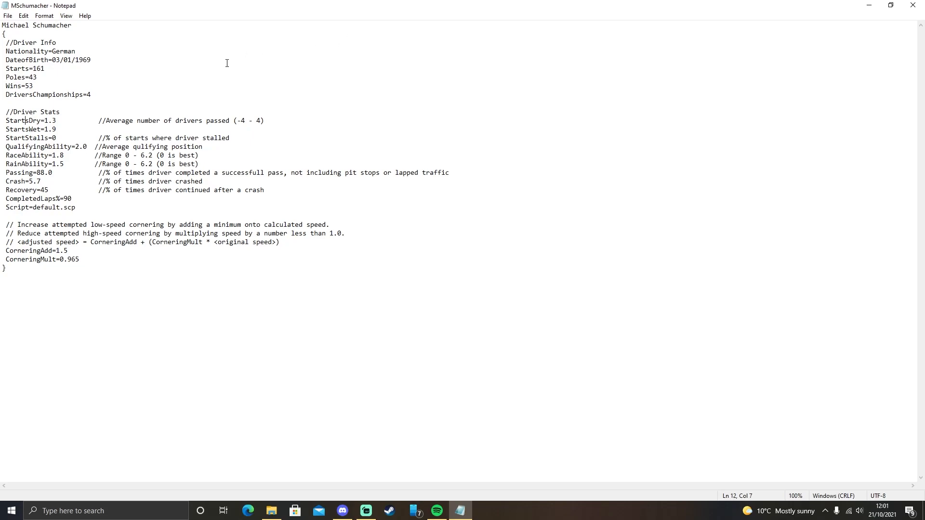
pyautogui.moveTo(239, 123)
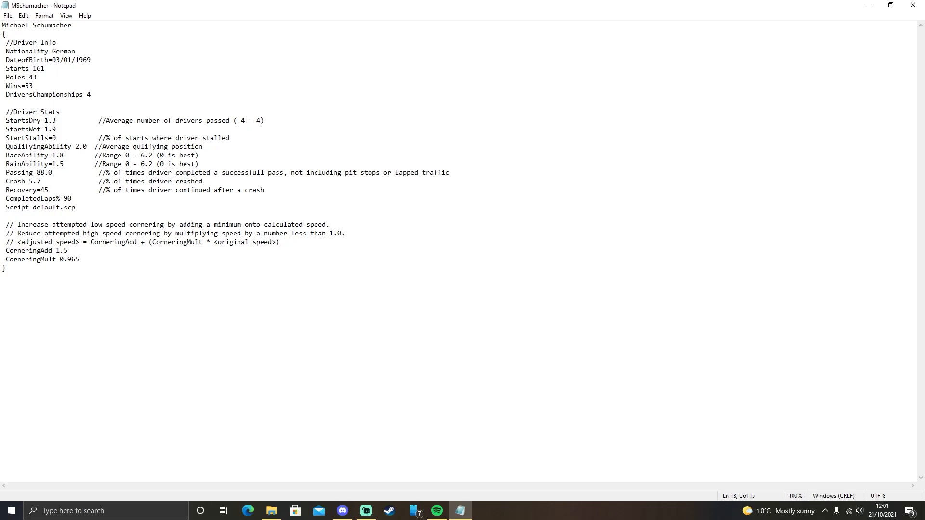
pyautogui.click(153, 147)
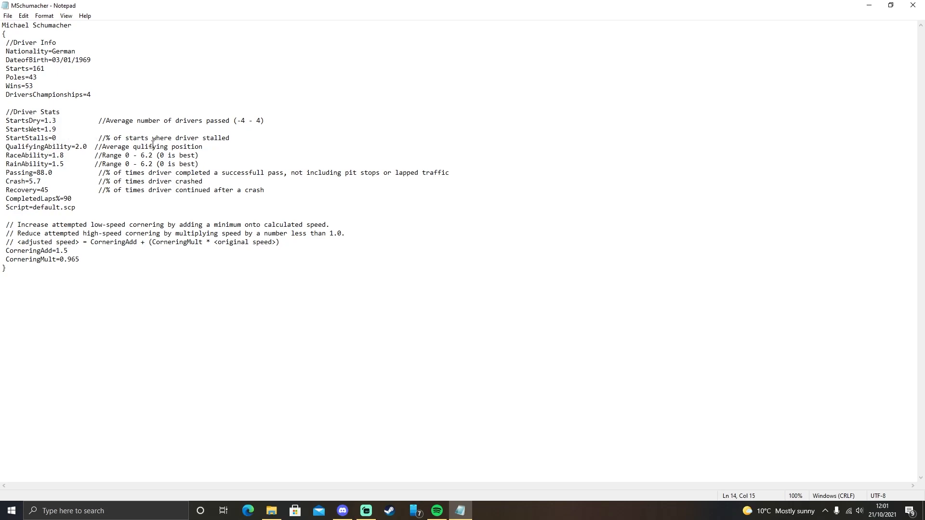
pyautogui.moveTo(351, 17)
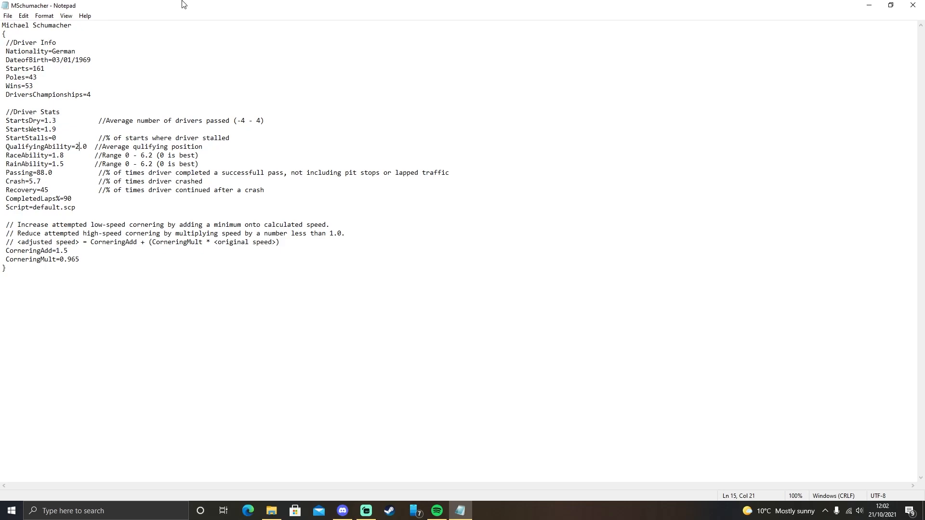
pyautogui.click(58, 164)
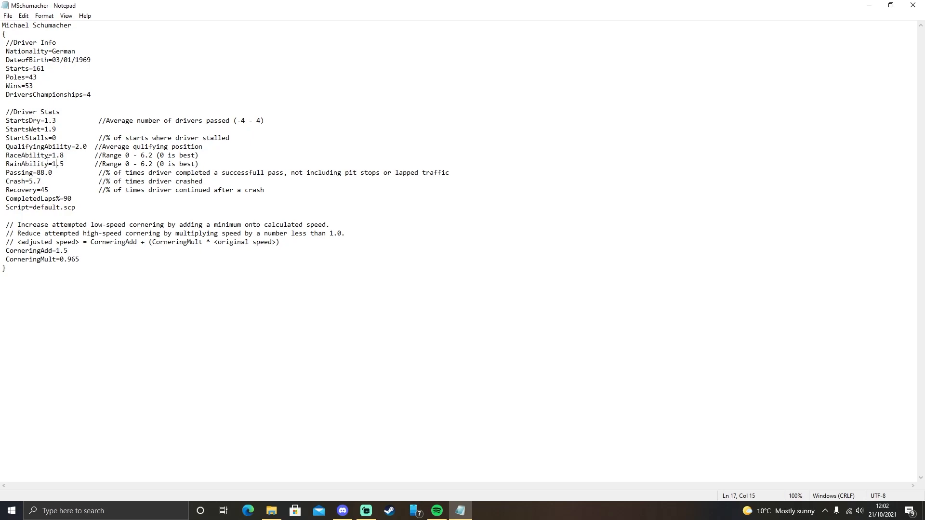
pyautogui.moveTo(470, 135)
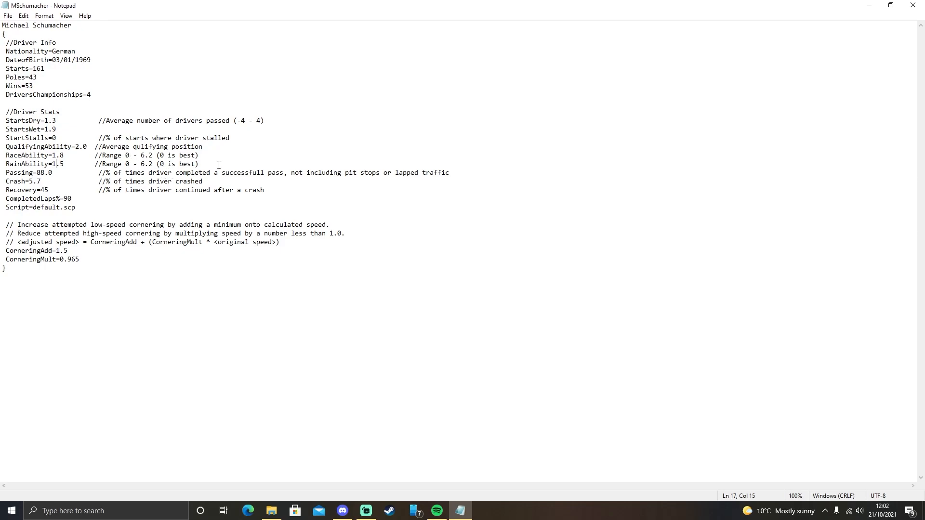
pyautogui.moveTo(167, 155)
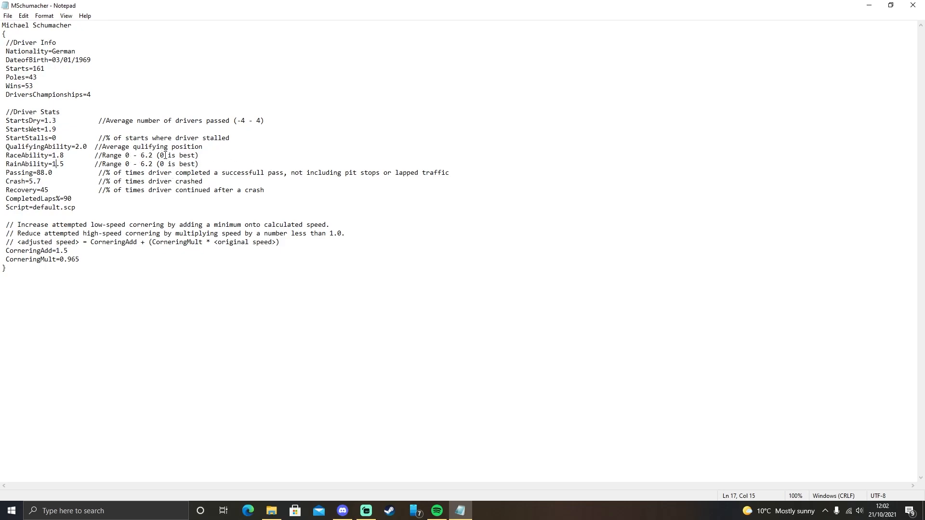
pyautogui.click(212, 147)
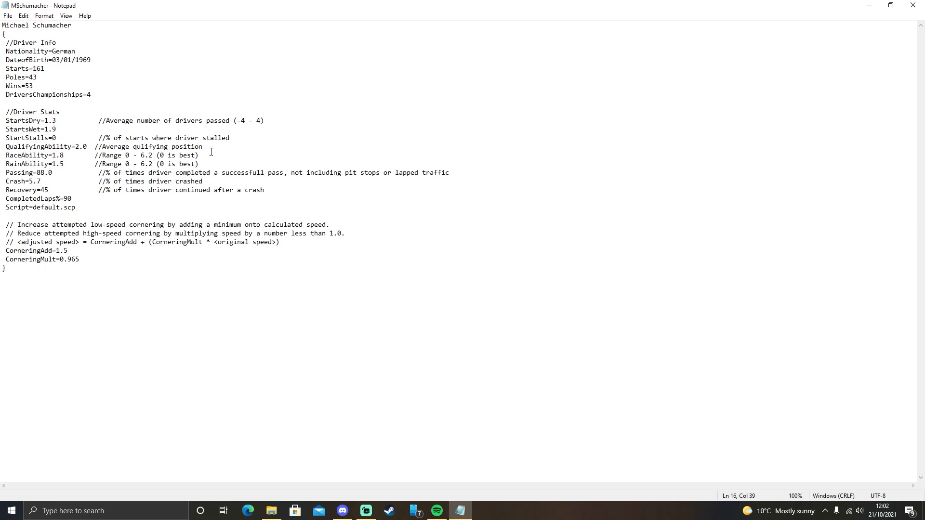
pyautogui.moveTo(330, 126)
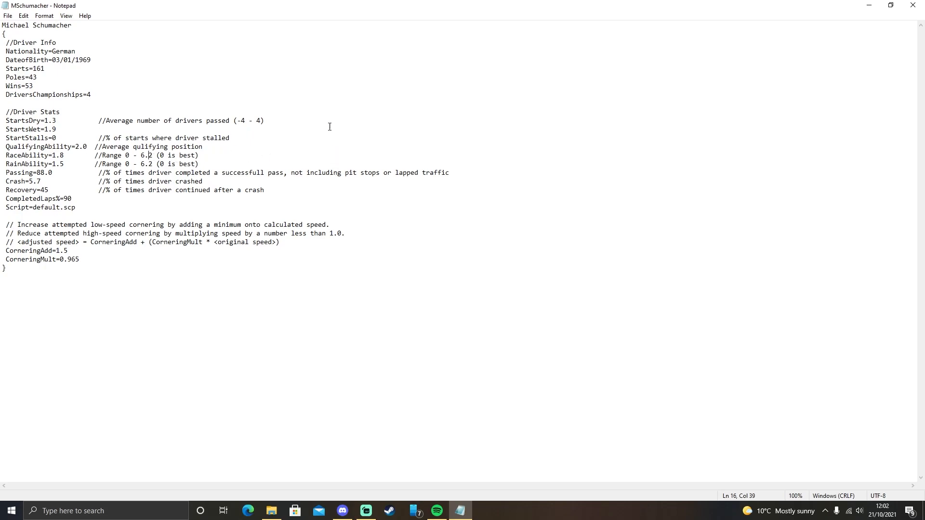
pyautogui.moveTo(385, 188)
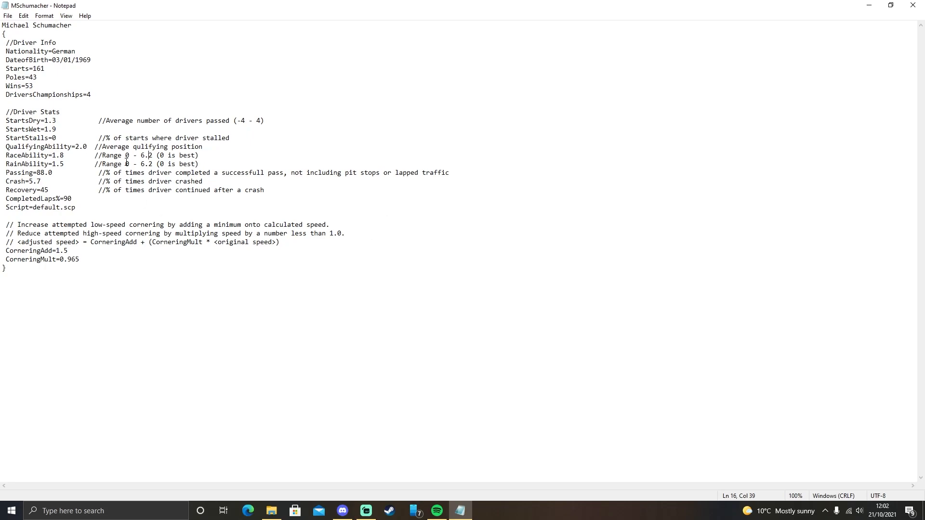
pyautogui.moveTo(222, 174)
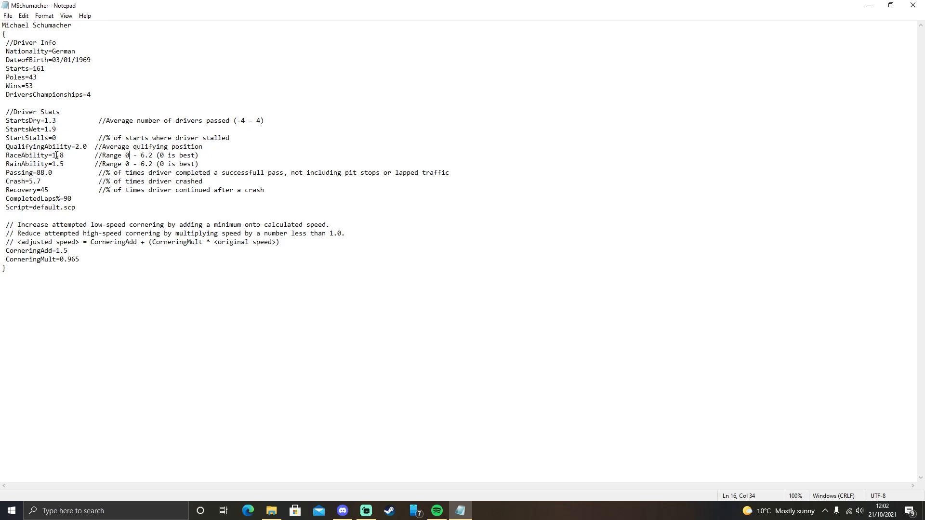
pyautogui.click(59, 164)
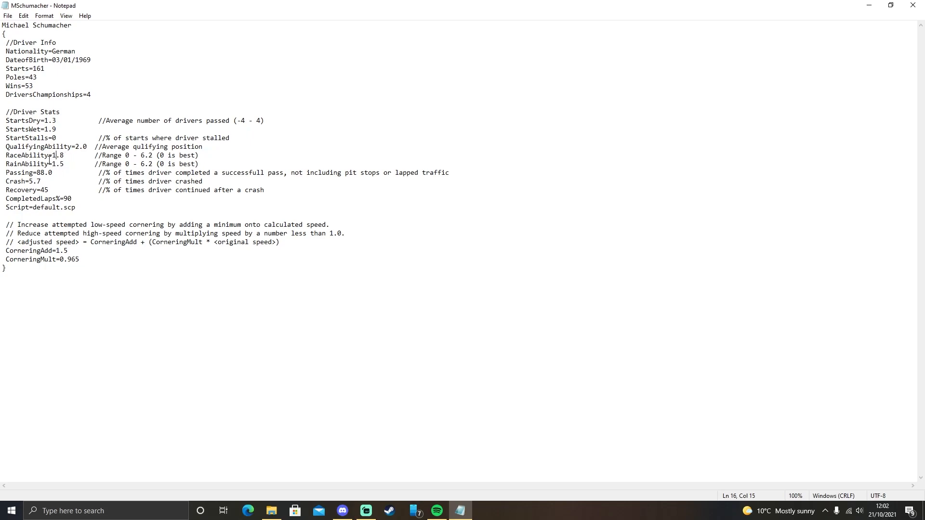
pyautogui.click(47, 154)
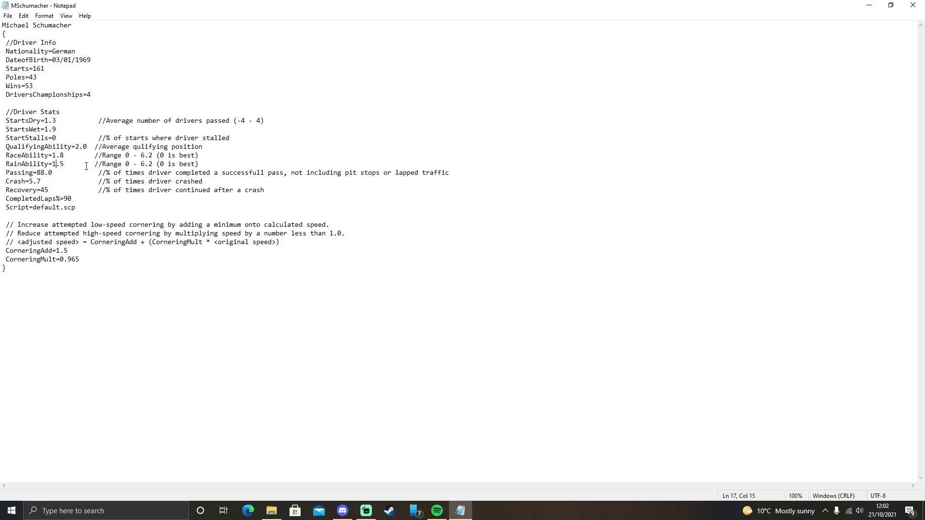
pyautogui.moveTo(47, 180)
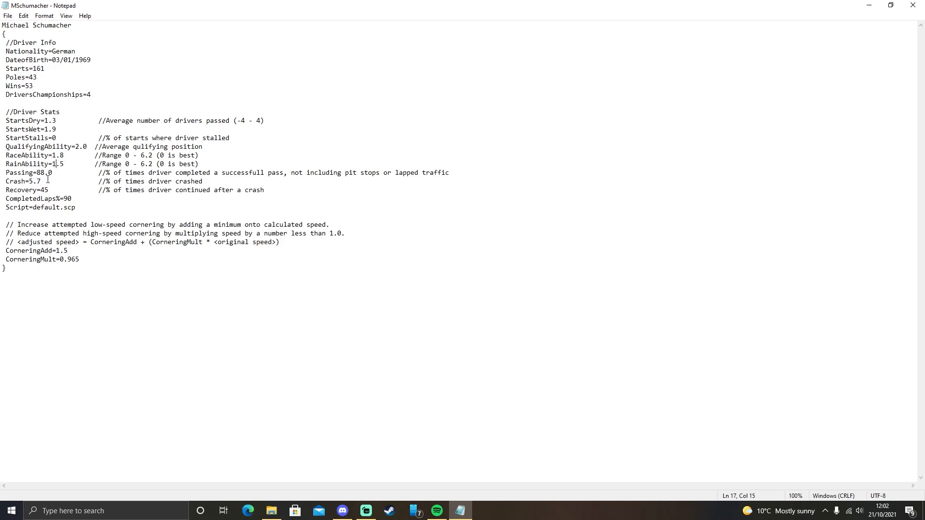
pyautogui.click(226, 155)
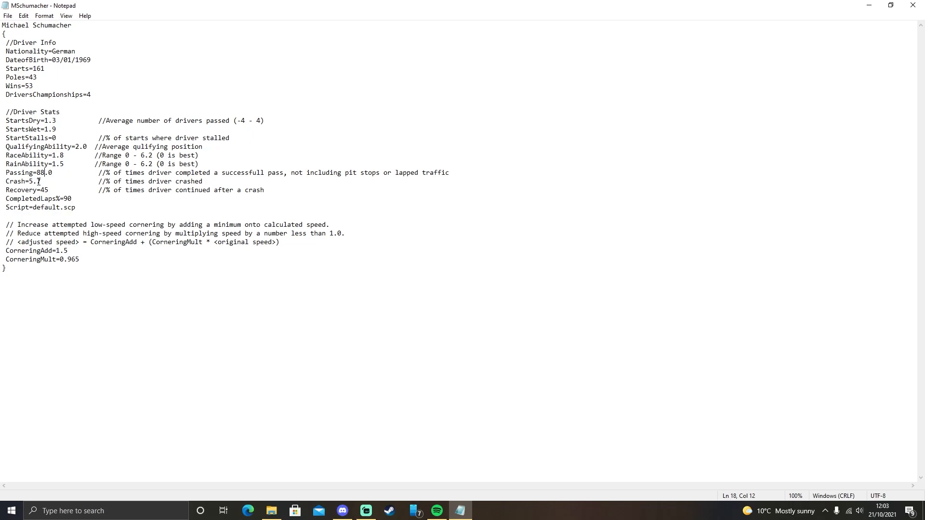
pyautogui.click(322, 193)
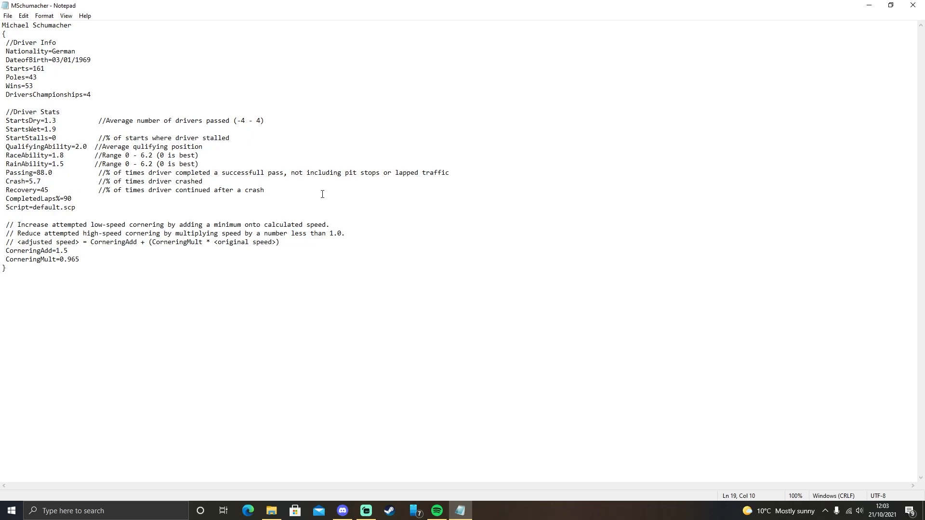
pyautogui.moveTo(295, 180)
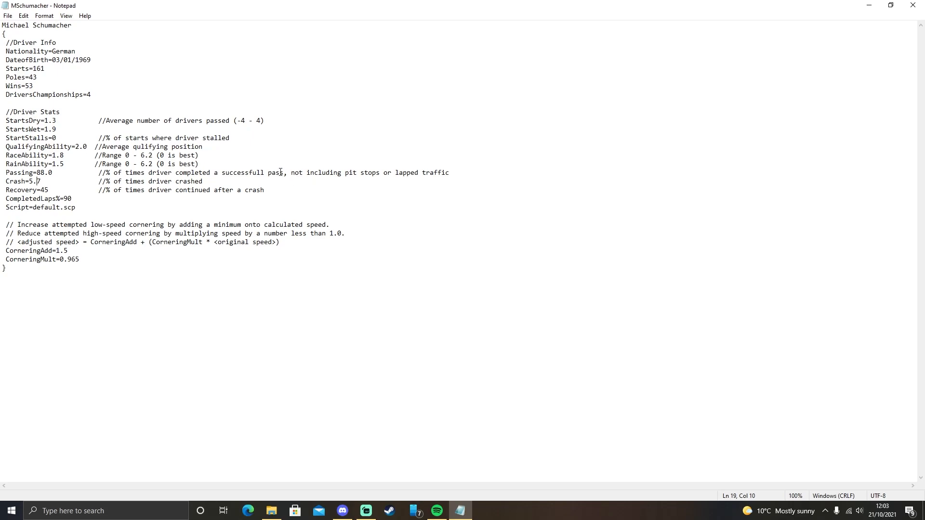
pyautogui.moveTo(278, 167)
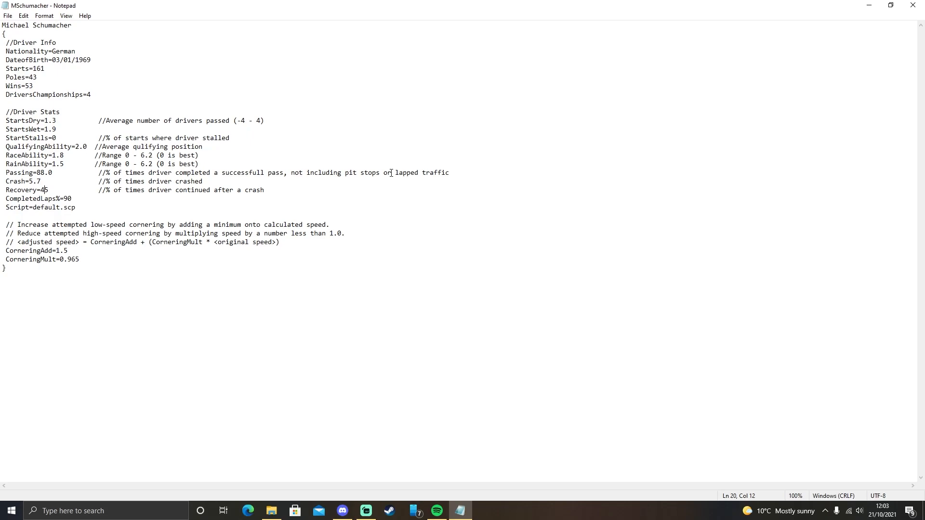
pyautogui.moveTo(42, 202)
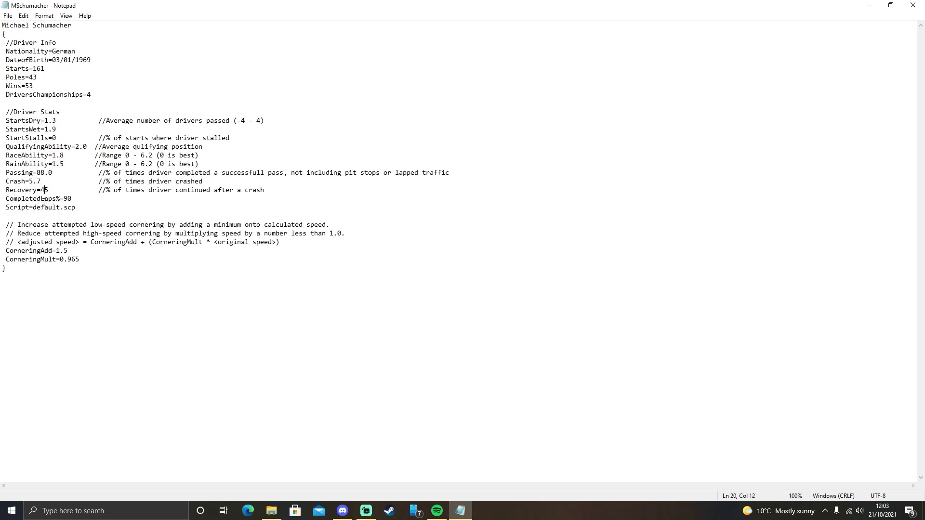
pyautogui.click(66, 243)
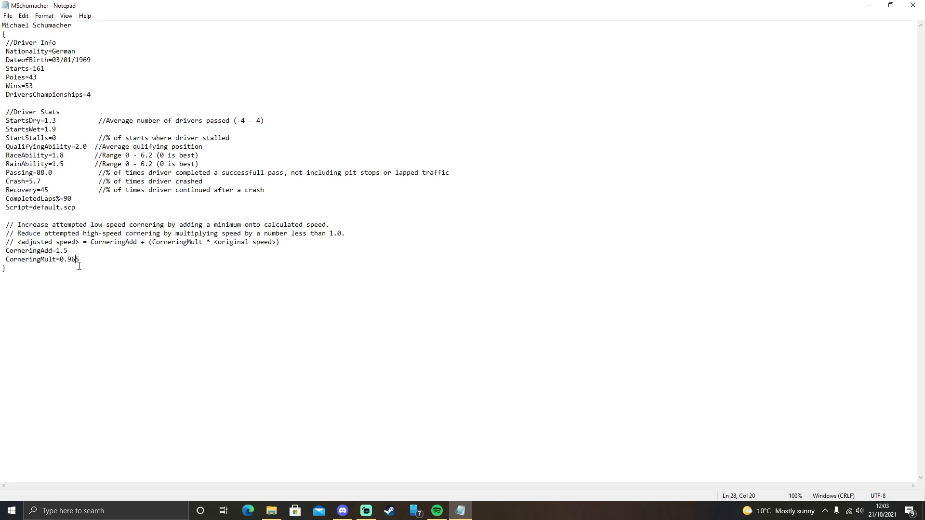
pyautogui.moveTo(70, 261)
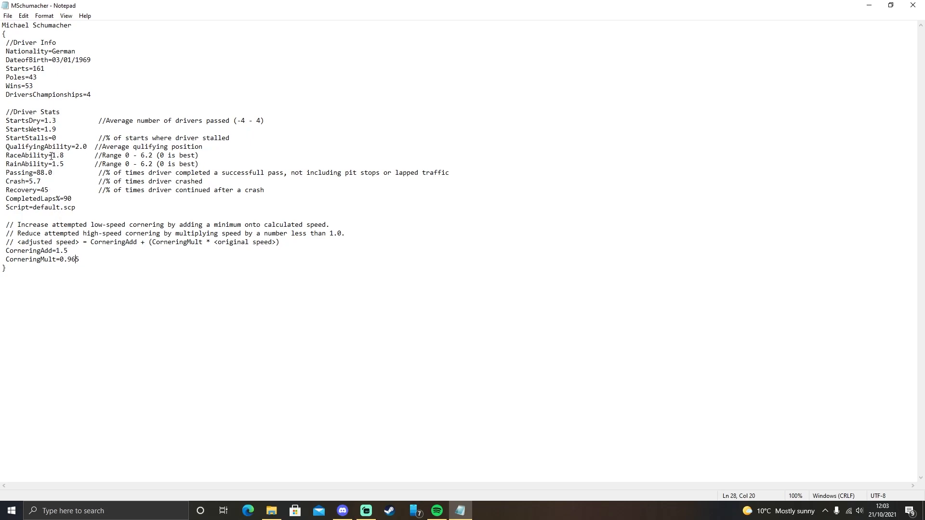
pyautogui.click(363, 147)
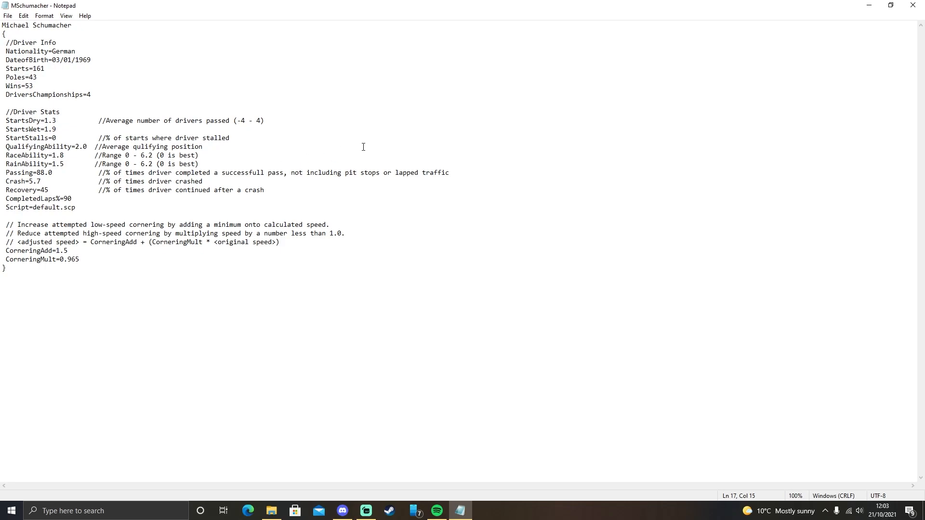
# Replace Schumacher's RaceAbility value 1.8 with 0.1.
pyautogui.click(65, 155)
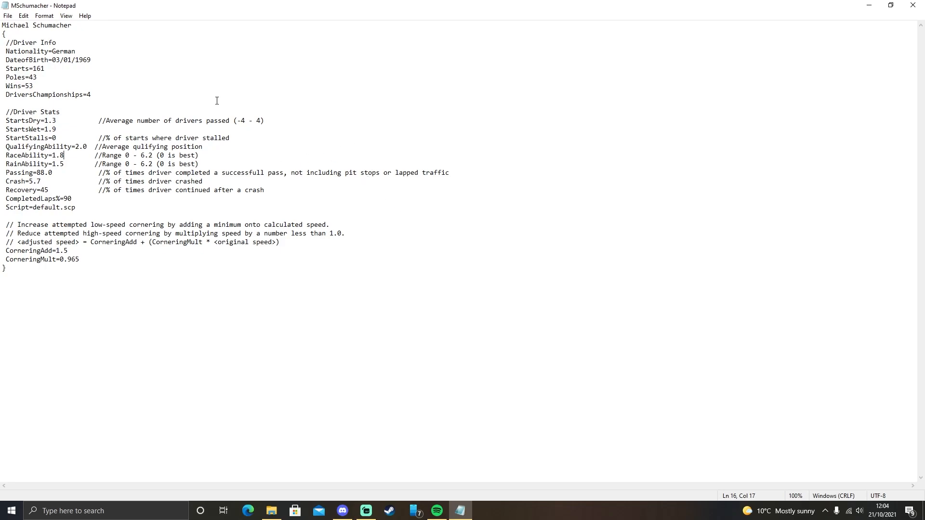
pyautogui.press('Backspace')
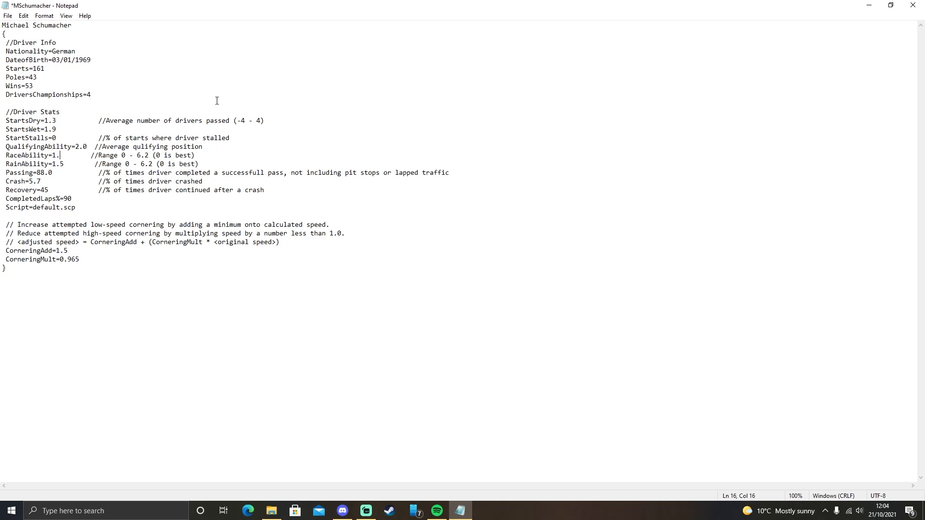
pyautogui.write('0.')
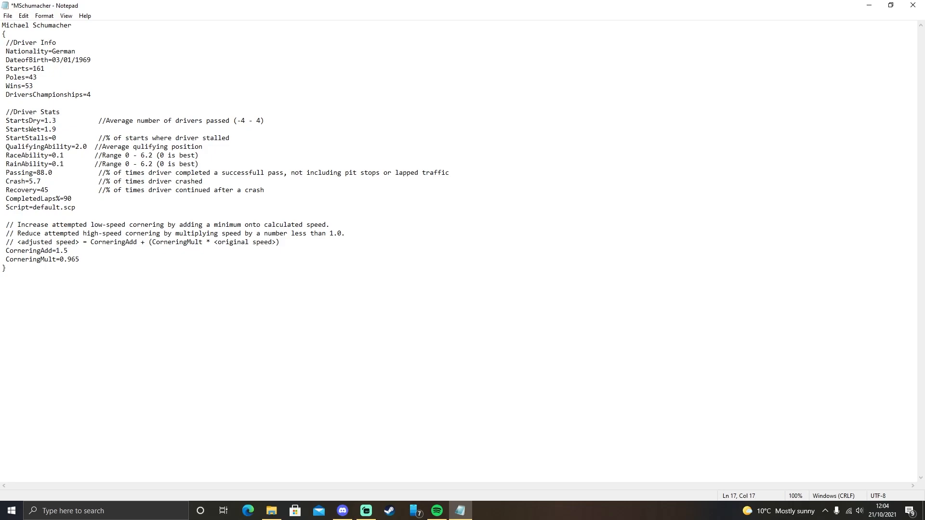
# Load the EIrvine driver file from the Drivers folder into a full-screen Notepad.
pyautogui.click(270, 510)
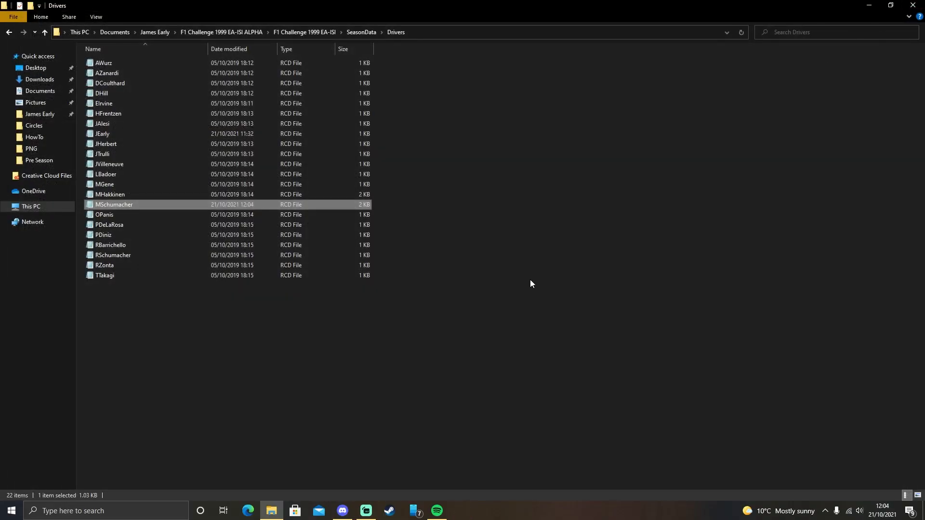
pyautogui.doubleClick(104, 103)
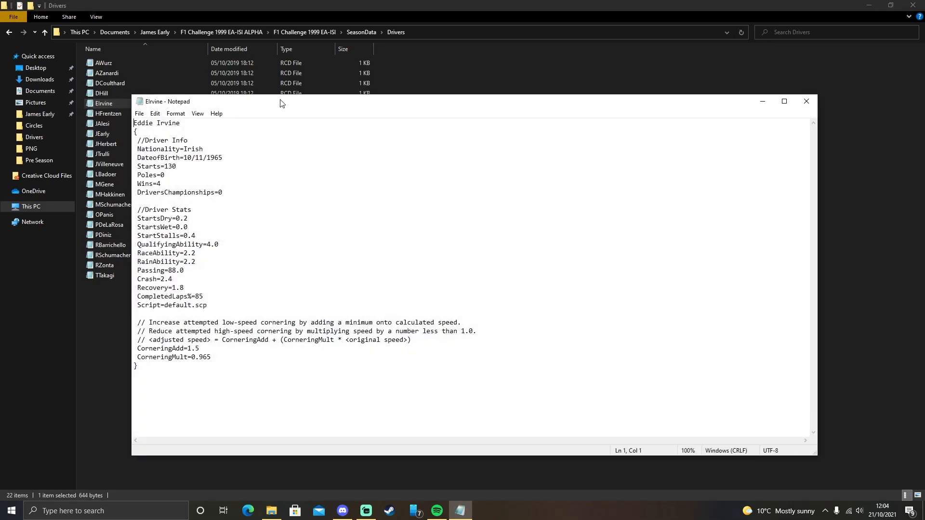
pyautogui.click(785, 101)
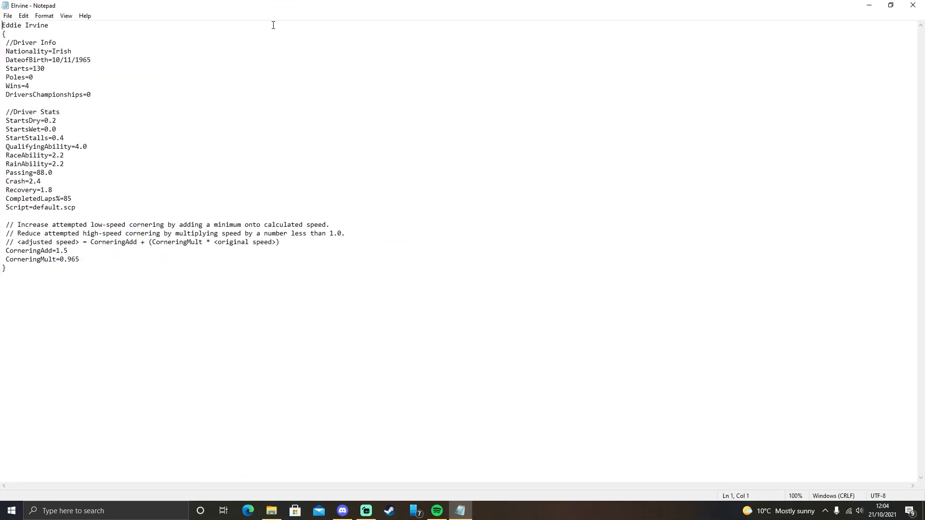
# Edit Irvine's RaceAbility to 6.2 and begin lowering his RainAbility.
pyautogui.click(90, 94)
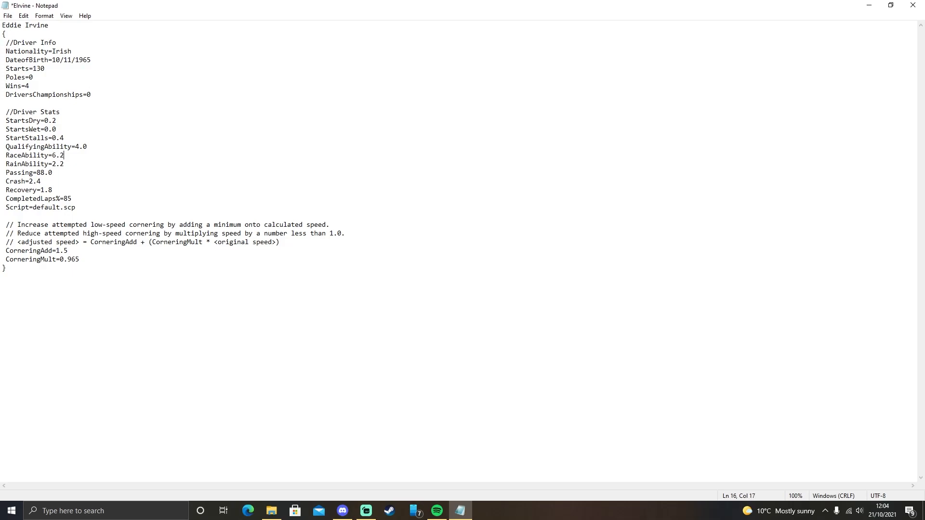
pyautogui.press('Backspace')
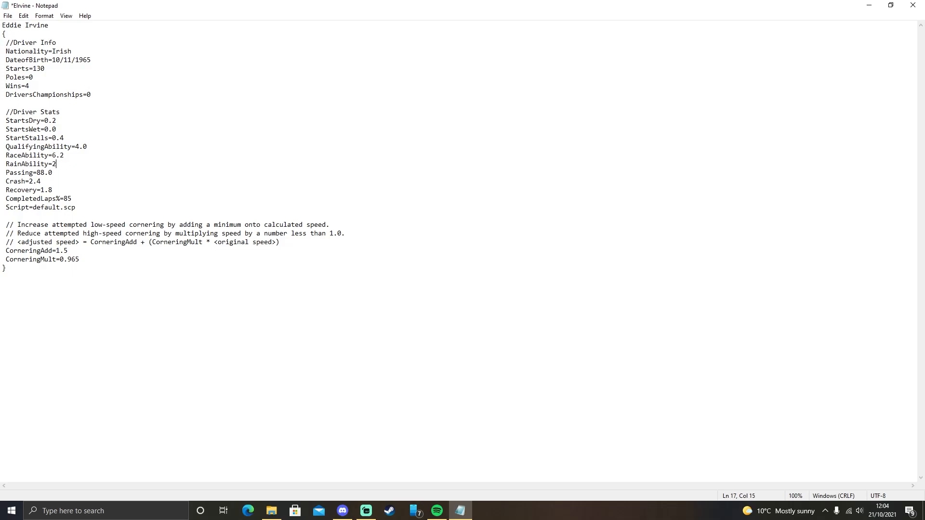
pyautogui.click(271, 510)
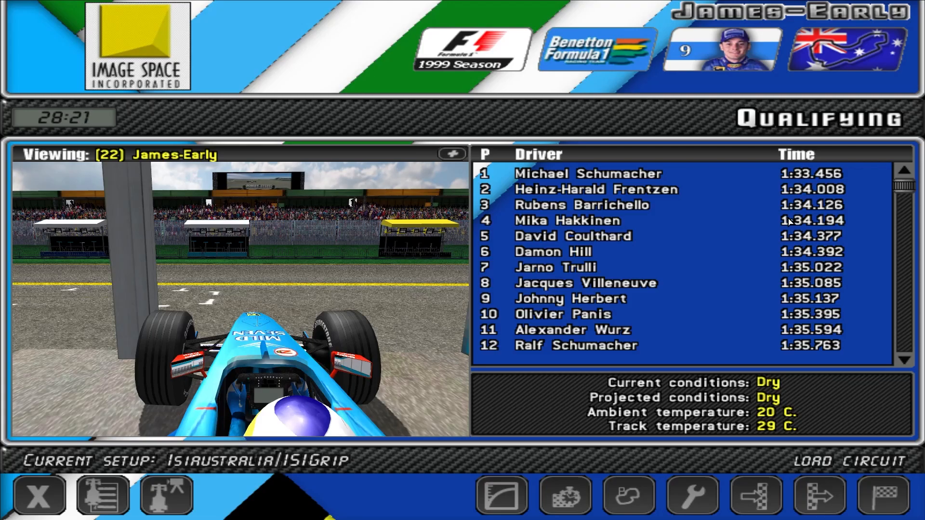
# Scroll the qualifying list down to Eddie Irvine in 14th, then quit the game to the desktop.
pyautogui.scroll(-3)
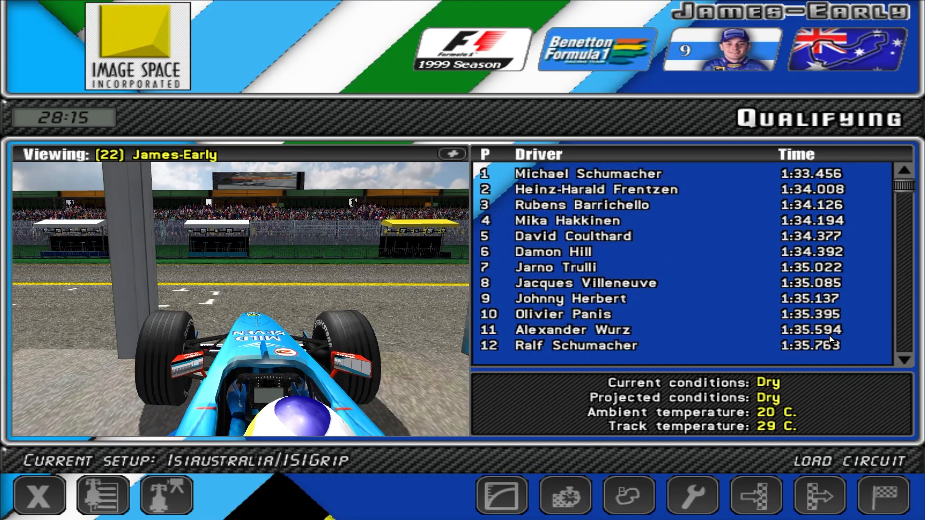
pyautogui.moveTo(859, 239)
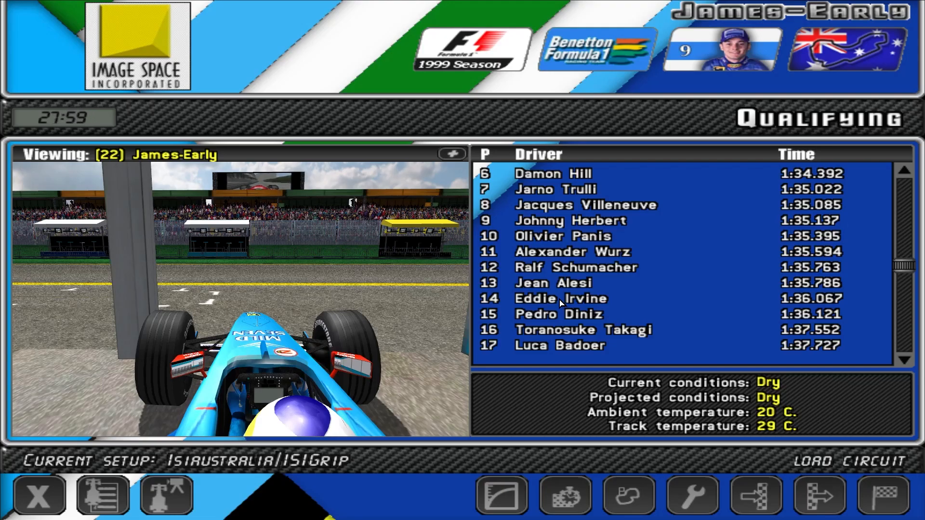
pyautogui.scroll(-3)
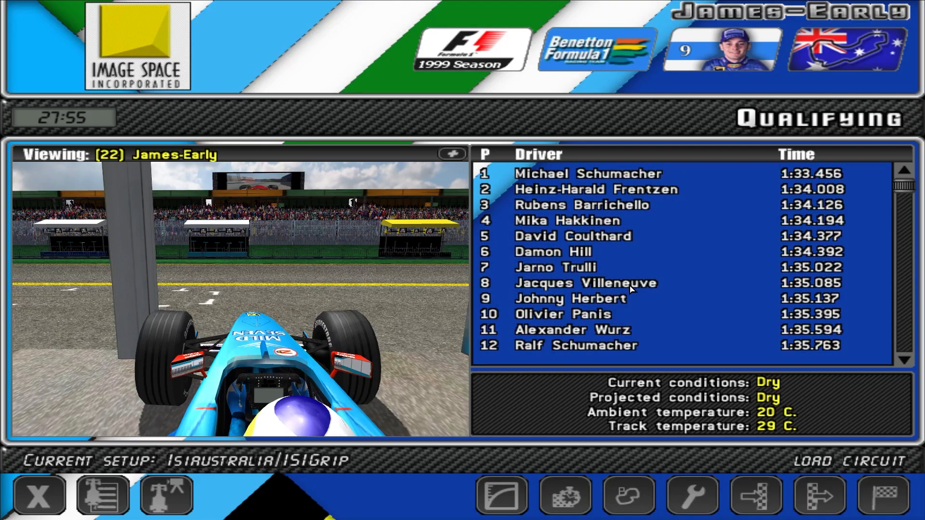
pyautogui.moveTo(731, 141)
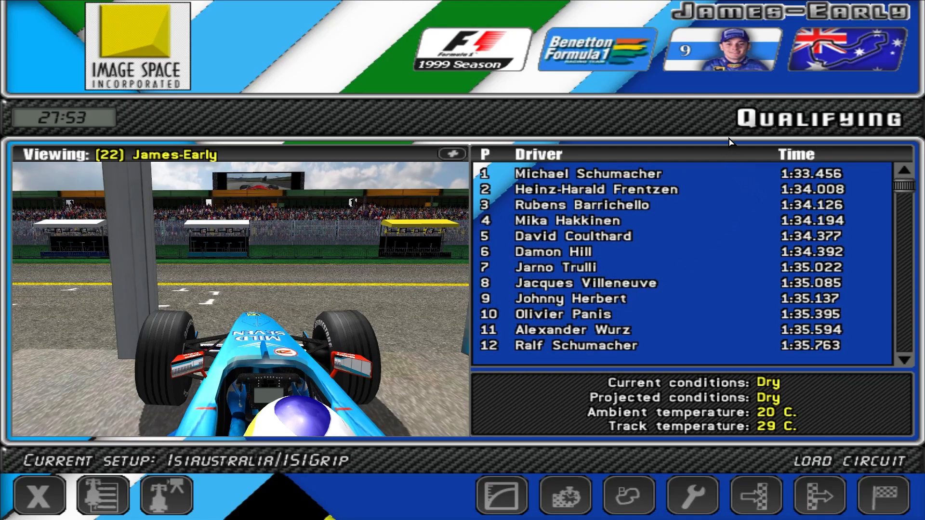
pyautogui.click(38, 494)
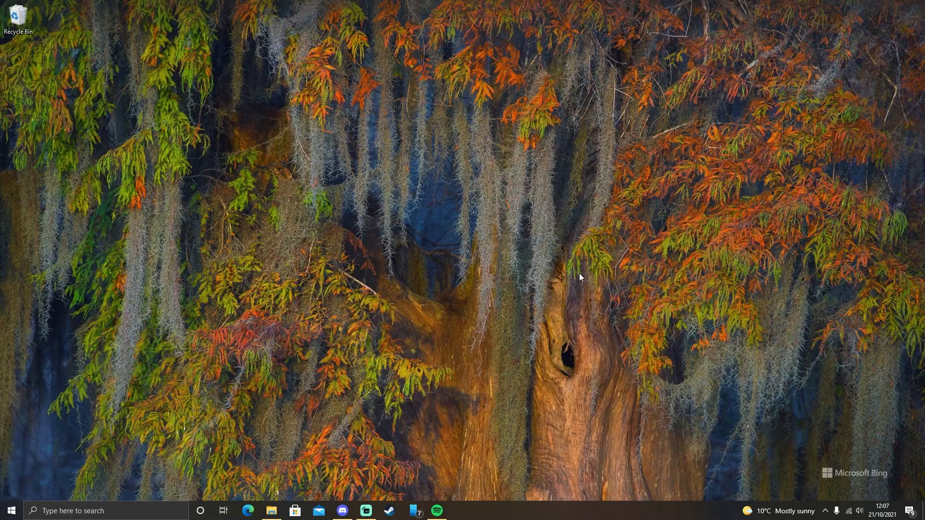